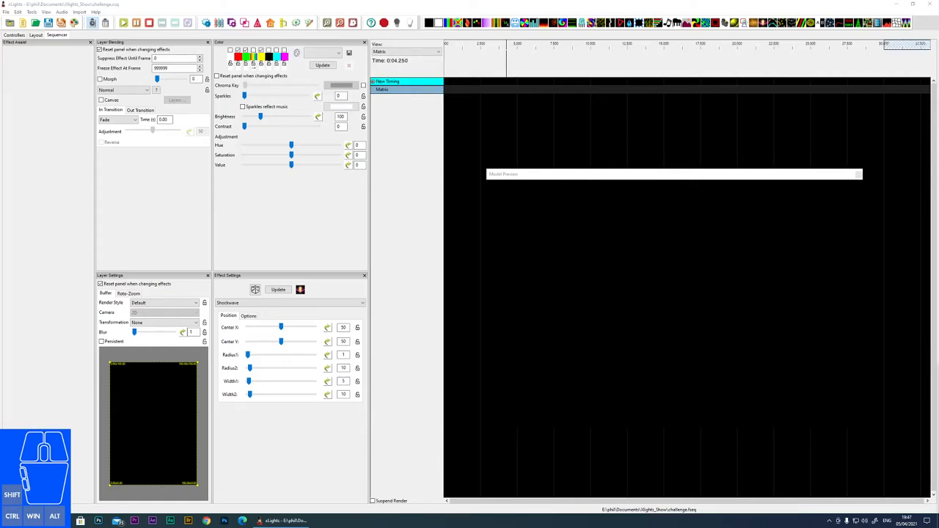
{"action": "mouse_move", "coordinate": [757, 146]}
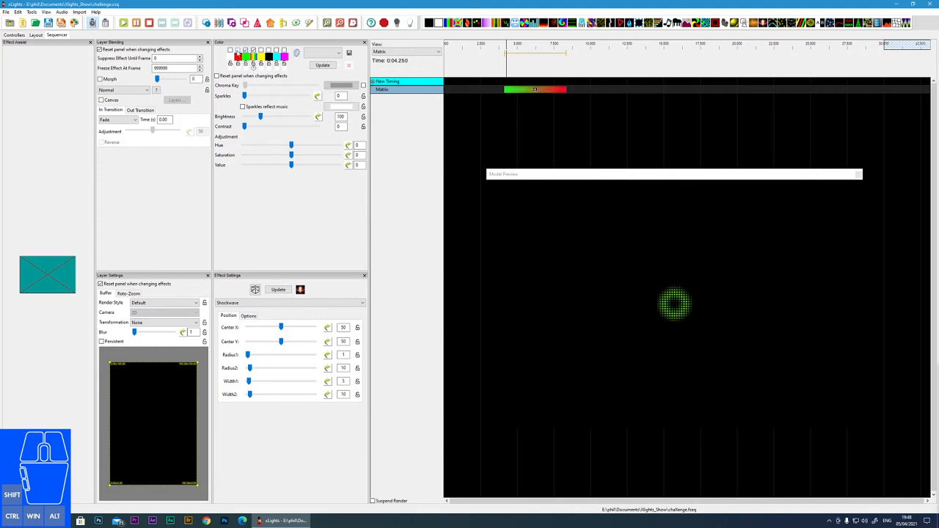
{"action": "mouse_move", "coordinate": [363, 117]}
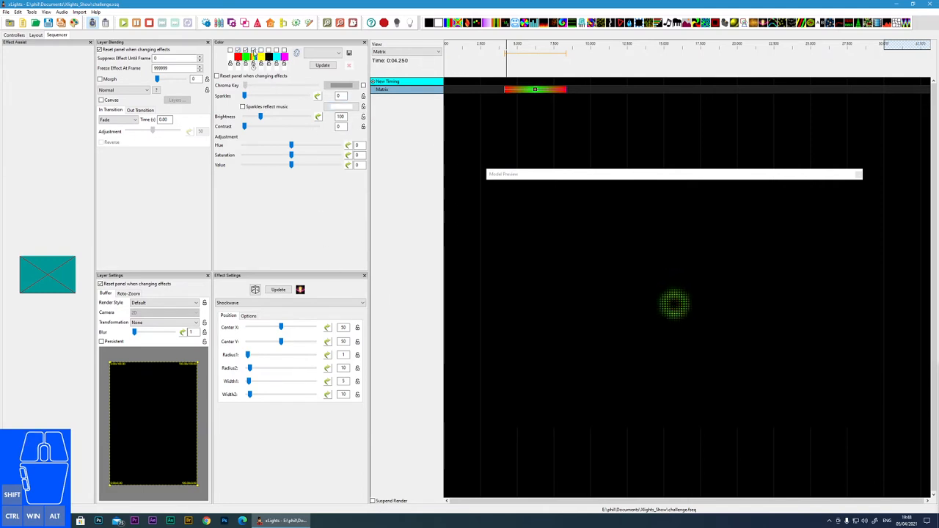
{"action": "left_click", "coordinate": [277, 289]}
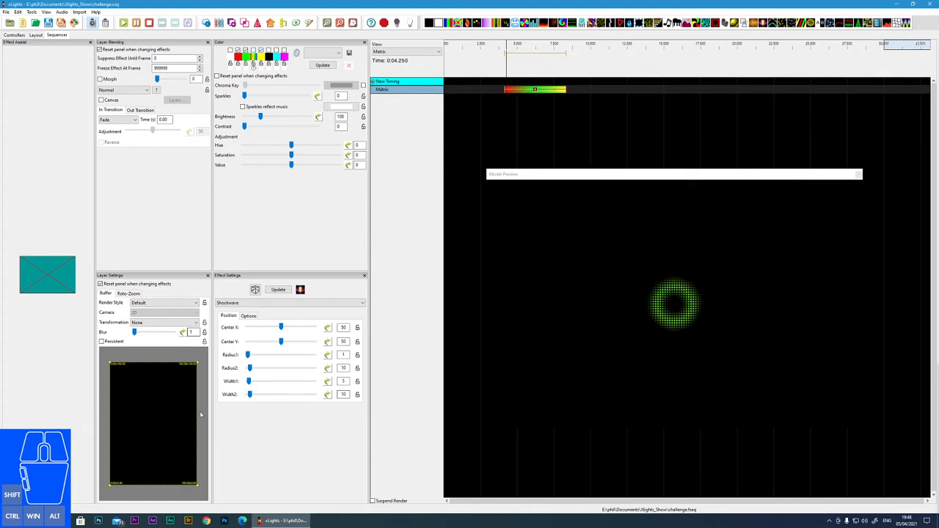
{"action": "left_click_drag", "start_coordinate": [282, 327], "coordinate": [282, 328]}
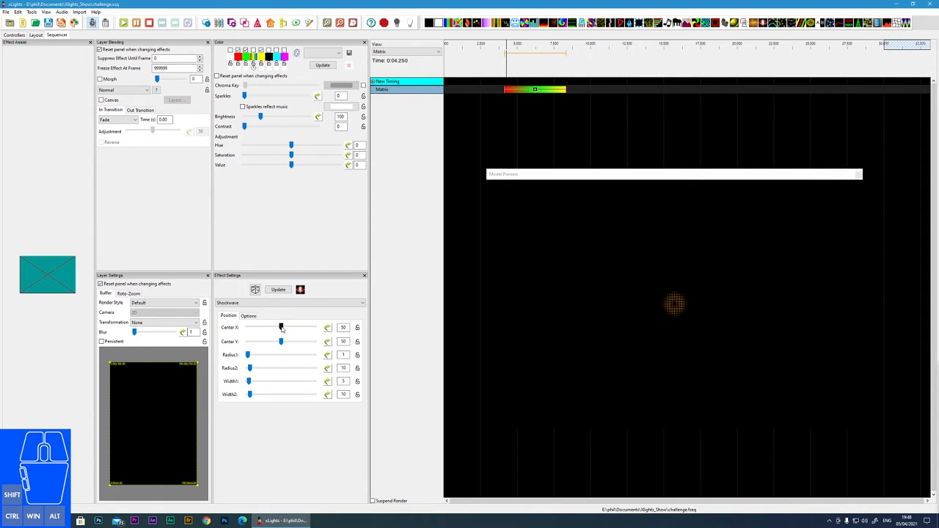
{"action": "left_click_drag", "start_coordinate": [280, 327], "coordinate": [295, 327]}
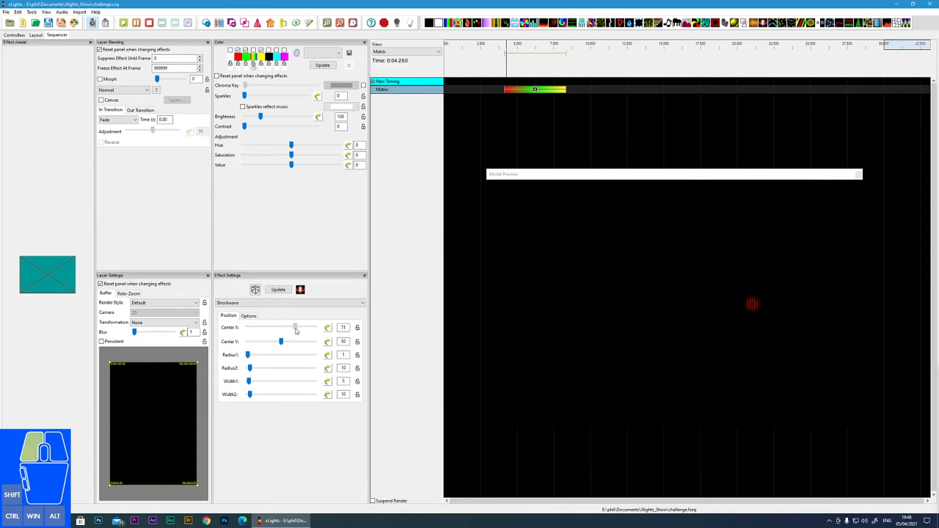
{"action": "left_click_drag", "start_coordinate": [295, 327], "coordinate": [280, 327]}
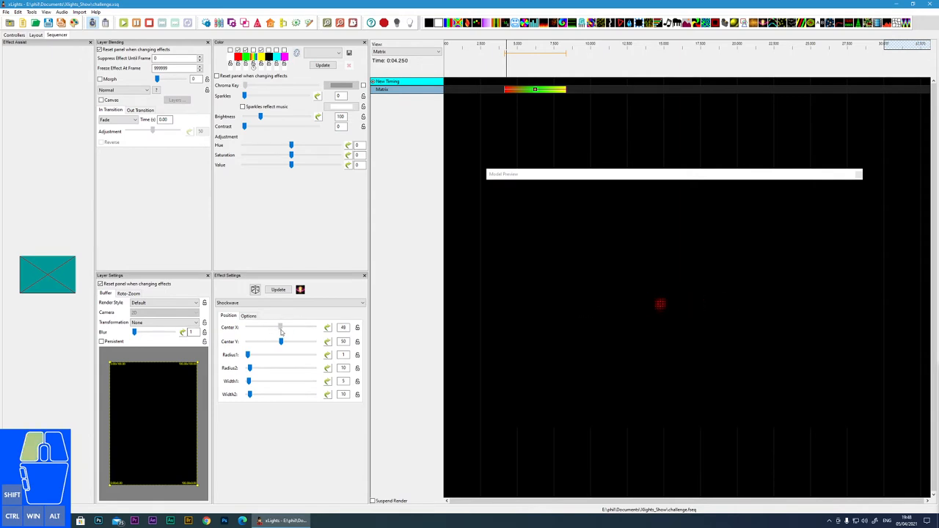
{"action": "left_click_drag", "start_coordinate": [280, 341], "coordinate": [285, 341]}
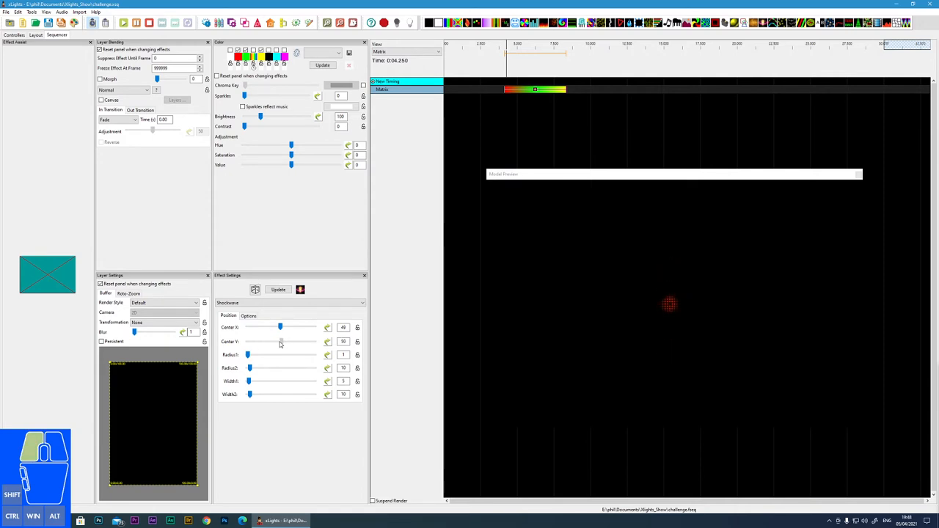
{"action": "left_click_drag", "start_coordinate": [253, 353], "coordinate": [247, 357]}
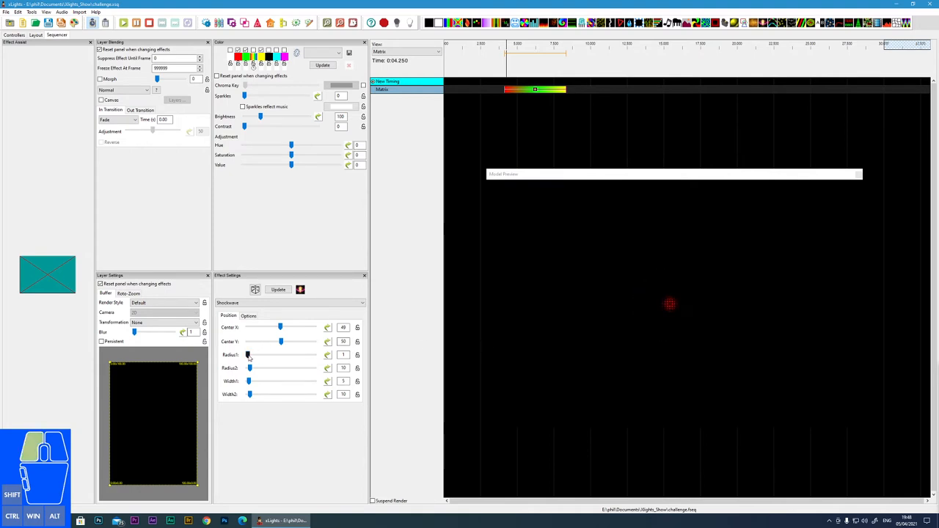
- Raise Radius1 and Radius2 so the ring starts bigger and expands to fill the matrix
{"action": "left_click_drag", "start_coordinate": [248, 355], "coordinate": [264, 356]}
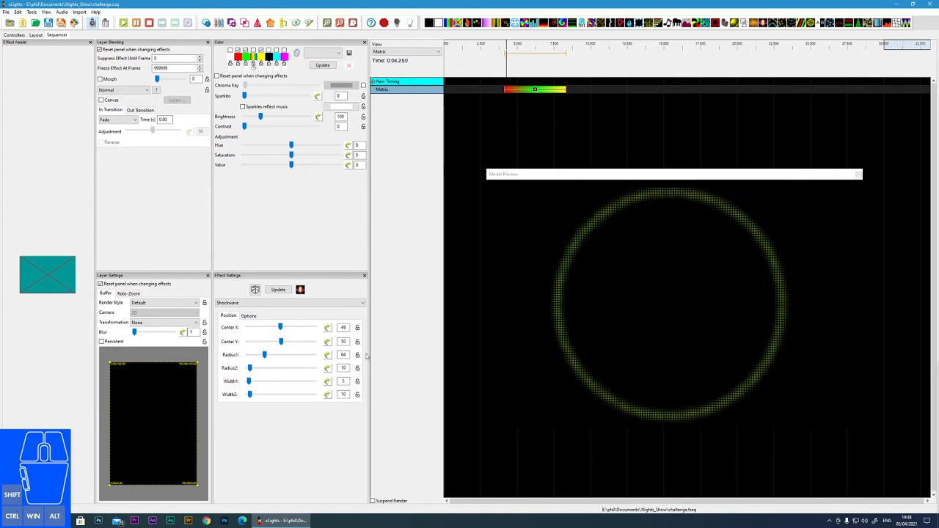
{"action": "left_click_drag", "start_coordinate": [264, 355], "coordinate": [249, 367]}
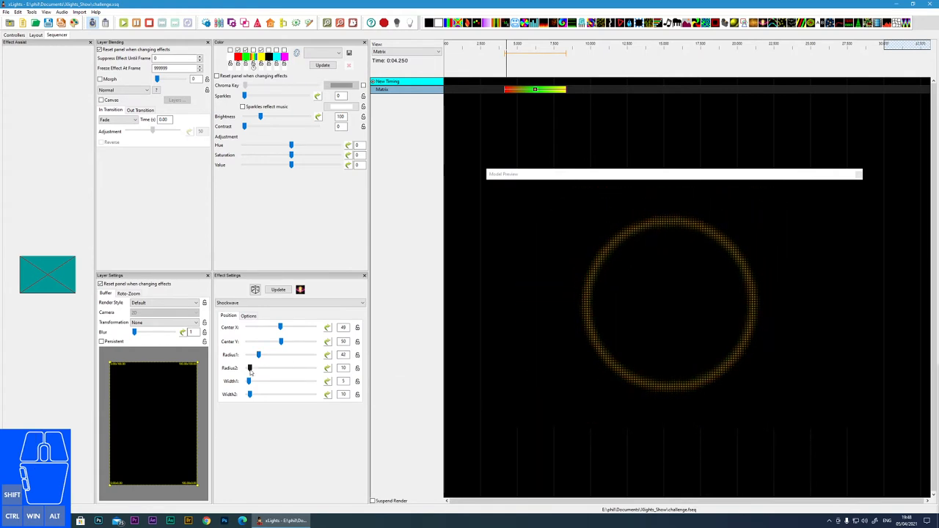
{"action": "left_click_drag", "start_coordinate": [249, 367], "coordinate": [285, 366]}
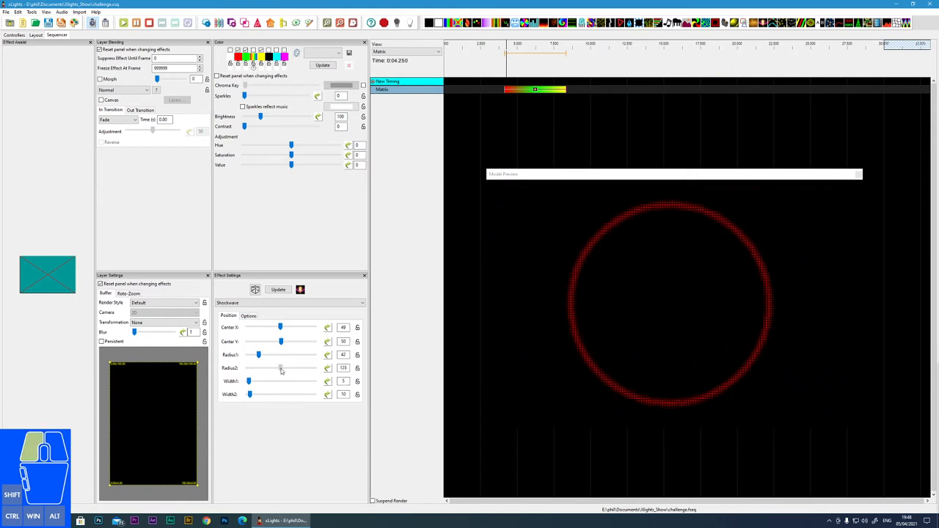
- Increase Width1 and Width2 for a thicker ring, then ease Width2 back down
{"action": "left_click_drag", "start_coordinate": [250, 382], "coordinate": [258, 382]}
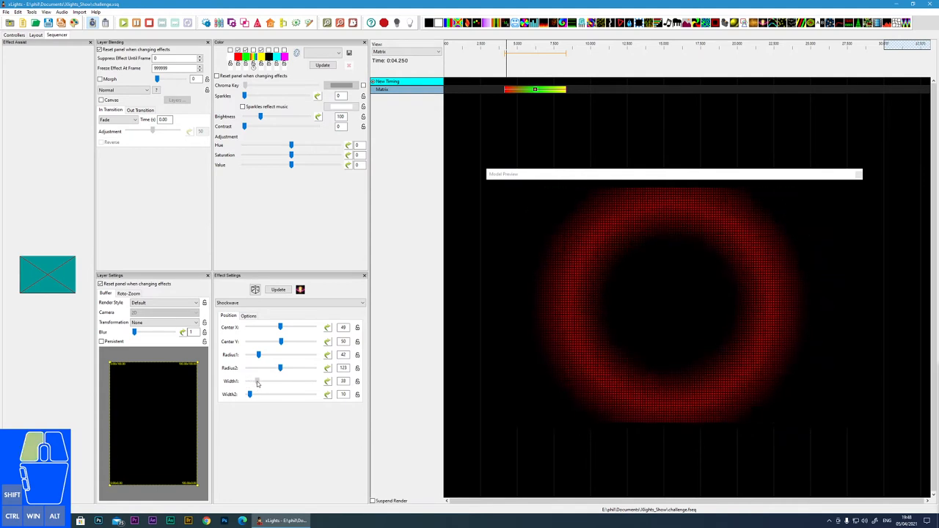
{"action": "left_click_drag", "start_coordinate": [250, 395], "coordinate": [282, 395]}
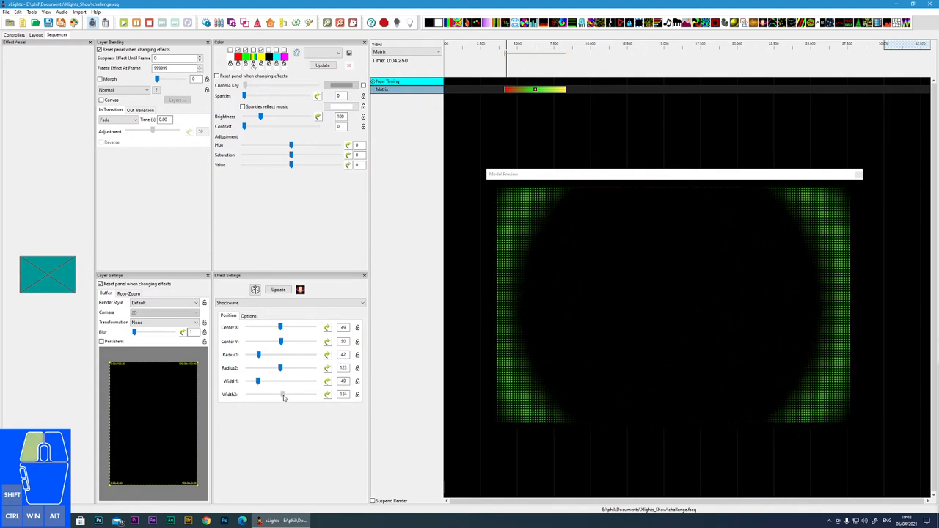
{"action": "left_click_drag", "start_coordinate": [282, 393], "coordinate": [287, 393]}
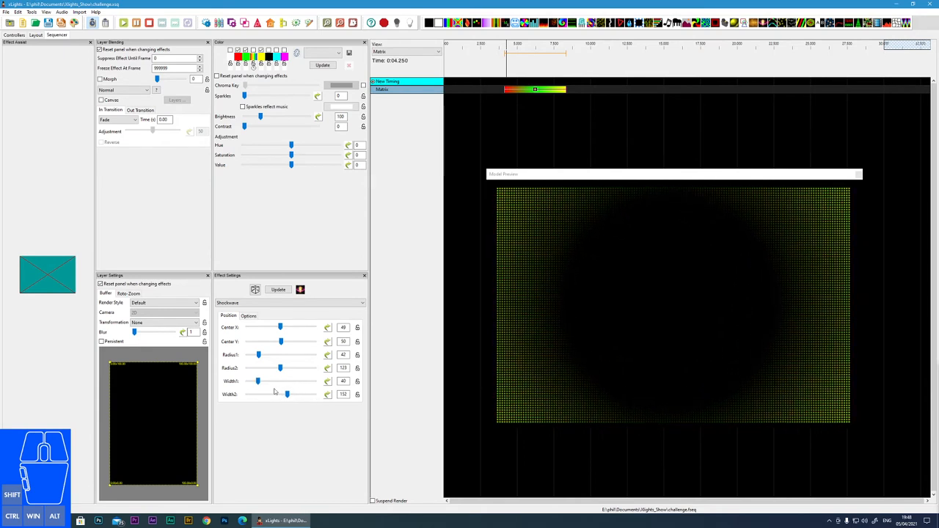
{"action": "left_click_drag", "start_coordinate": [286, 394], "coordinate": [251, 393]}
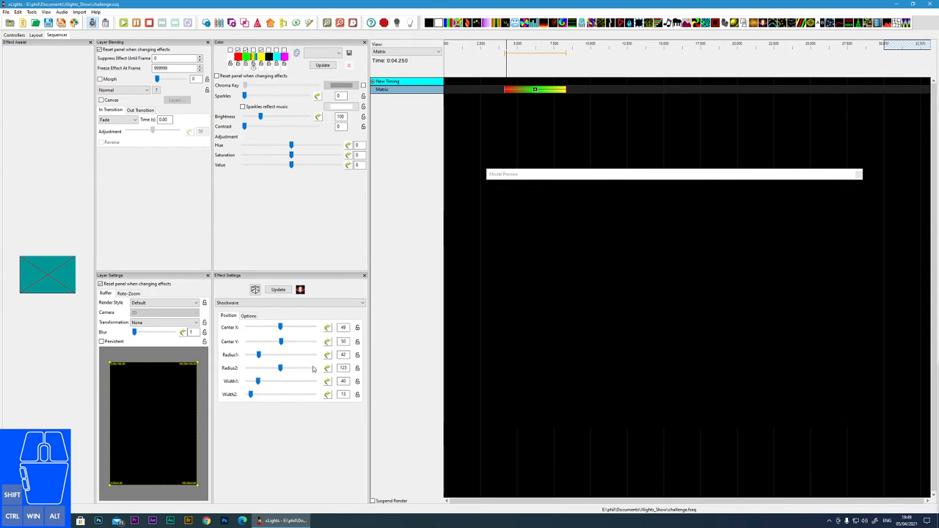
- Sweep Acceleration from highest to lowest in Options, then lengthen the effect on the timeline
{"action": "left_click", "coordinate": [250, 316]}
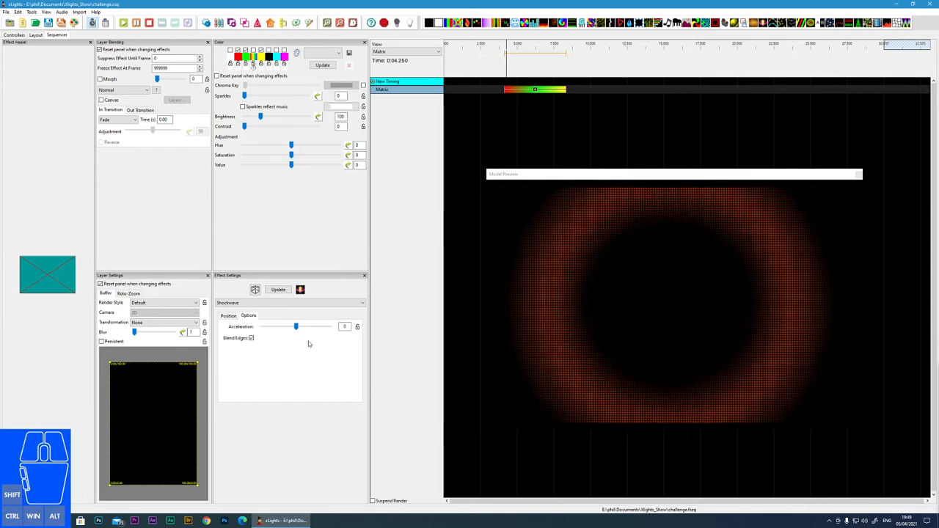
{"action": "left_click_drag", "start_coordinate": [297, 325], "coordinate": [296, 326]}
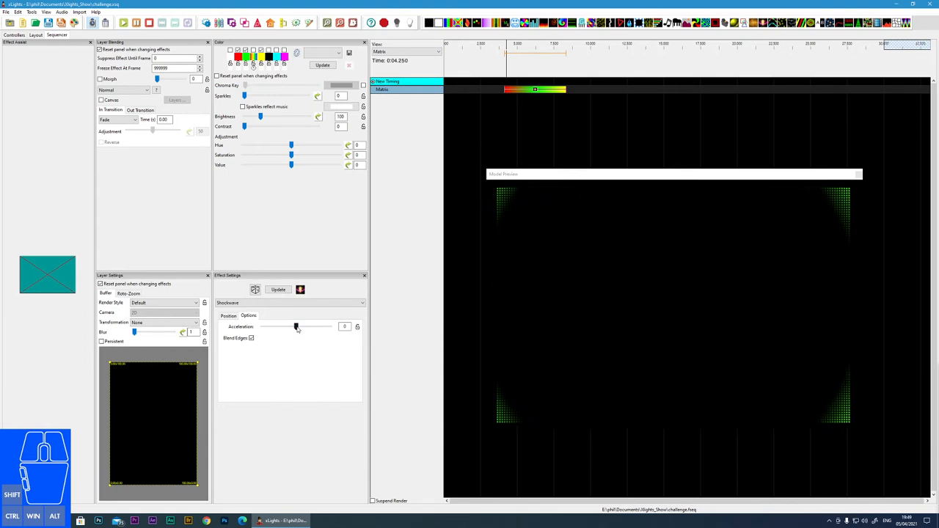
{"action": "left_click_drag", "start_coordinate": [297, 325], "coordinate": [325, 325]}
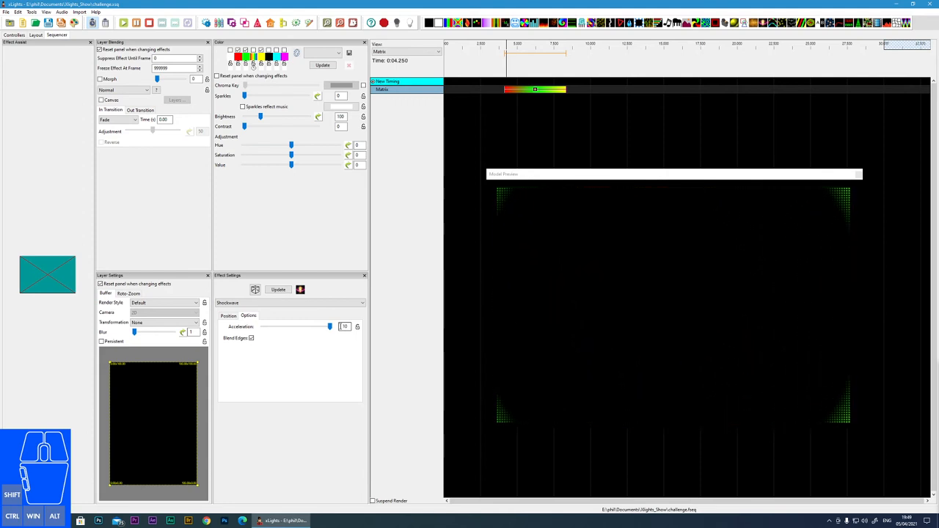
{"action": "left_click_drag", "start_coordinate": [331, 326], "coordinate": [299, 326]}
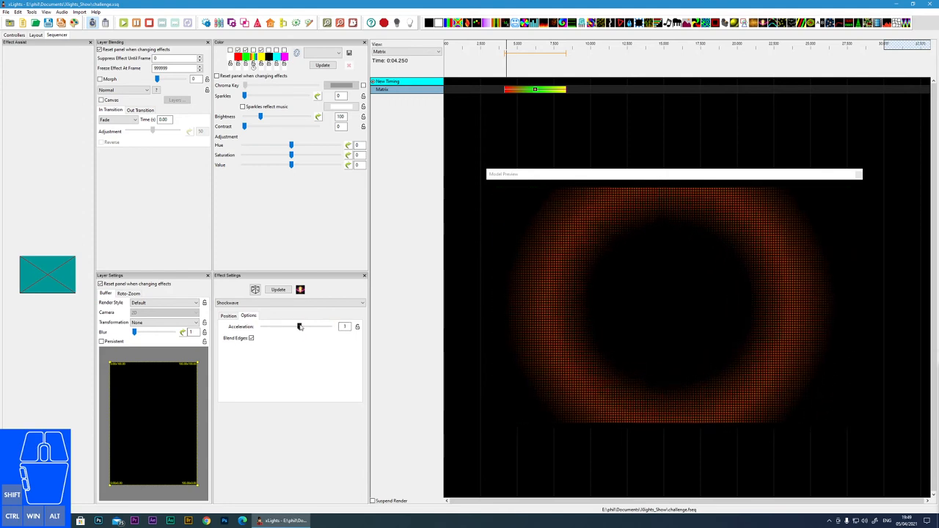
{"action": "left_click_drag", "start_coordinate": [299, 326], "coordinate": [264, 326]}
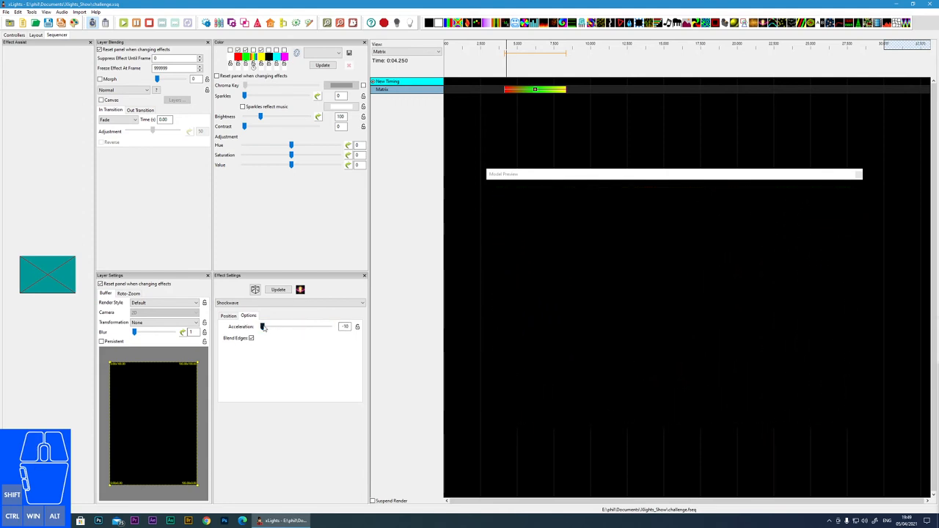
{"action": "left_click_drag", "start_coordinate": [261, 326], "coordinate": [293, 326]}
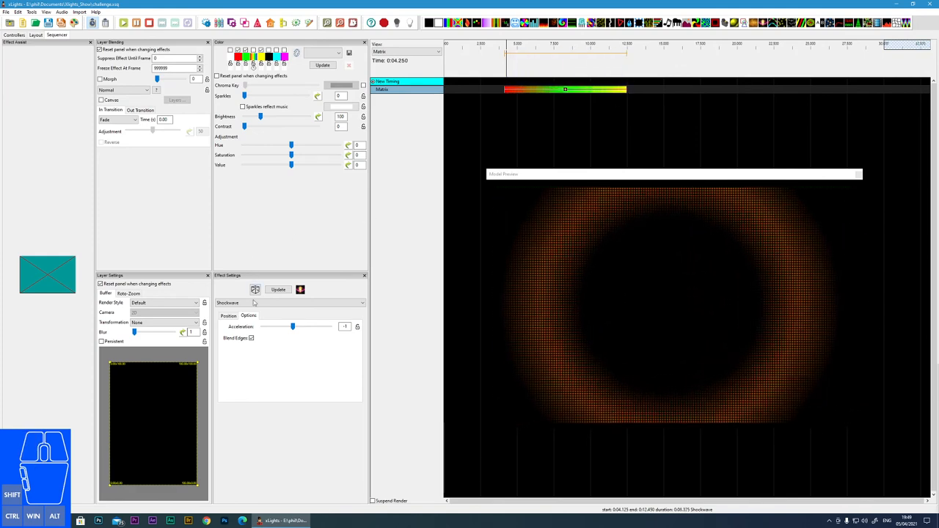
{"action": "left_click", "coordinate": [229, 316]}
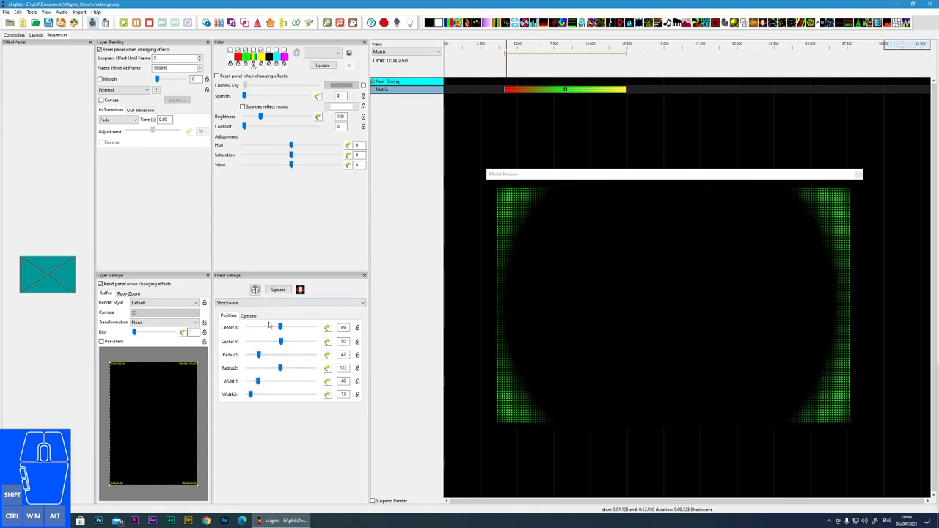
{"action": "left_click", "coordinate": [249, 315]}
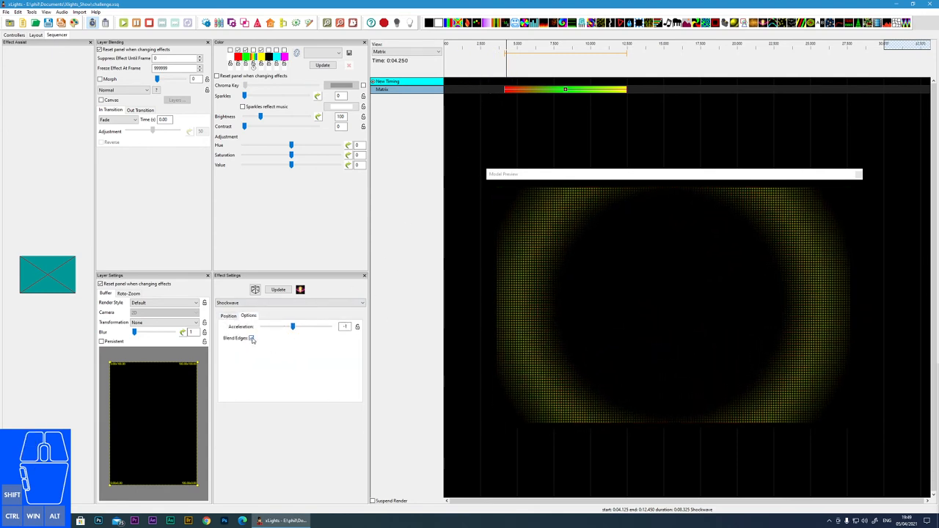
{"action": "left_click", "coordinate": [252, 337]}
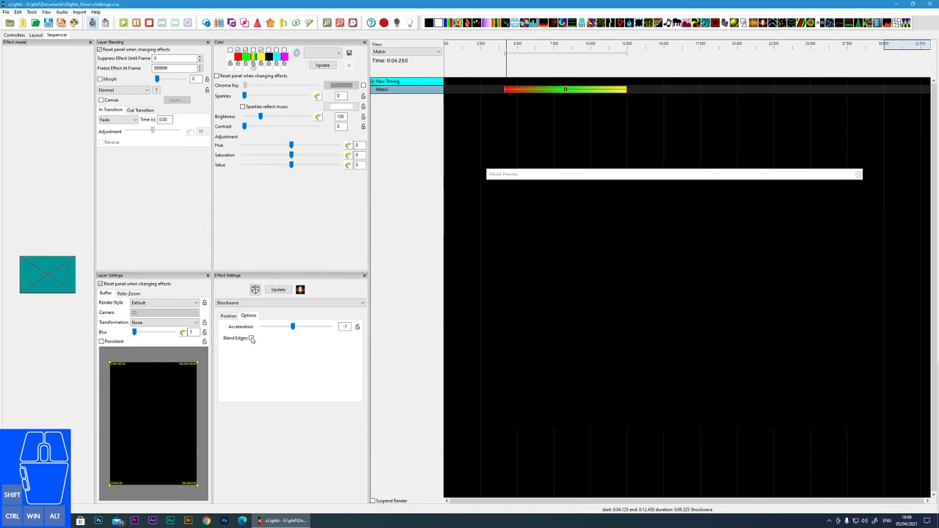
{"action": "left_click", "coordinate": [252, 338]}
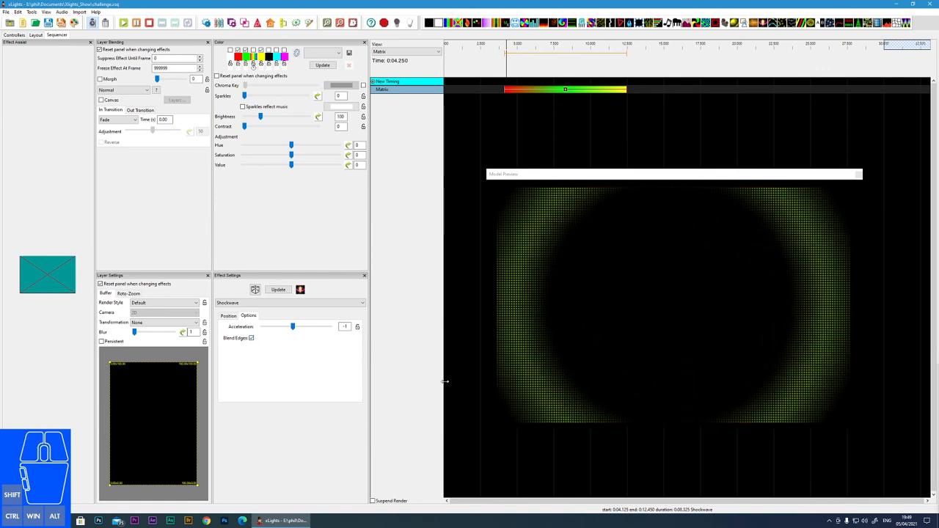